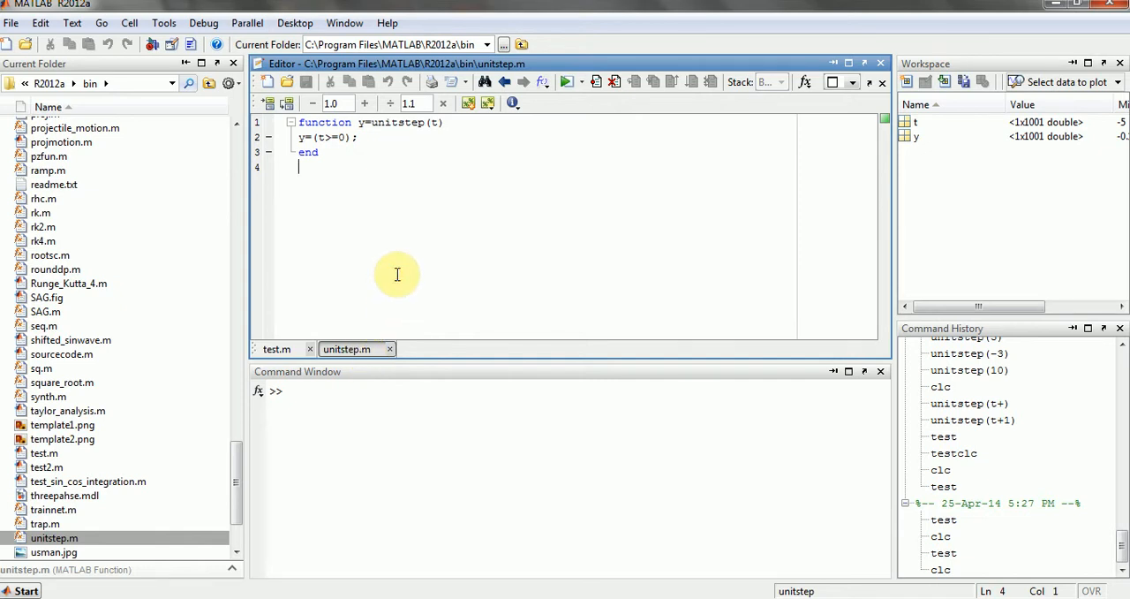
# Open test.m and run it to plot the decaying sinusoid starting at t = 2
pyautogui.doubleClick(394, 121)
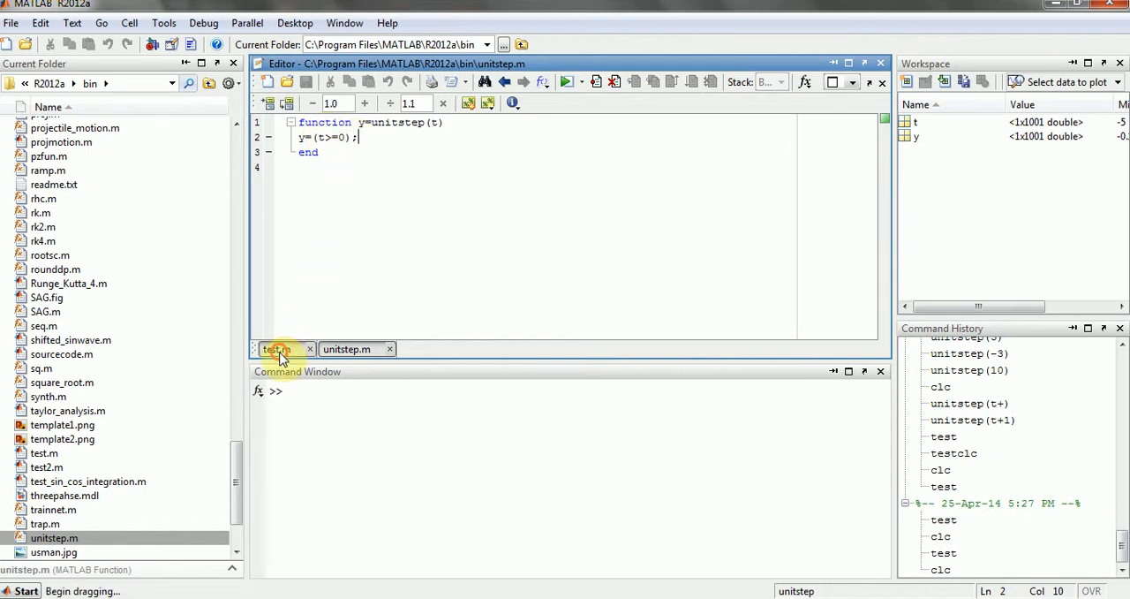
pyautogui.click(277, 349)
pyautogui.write('test')
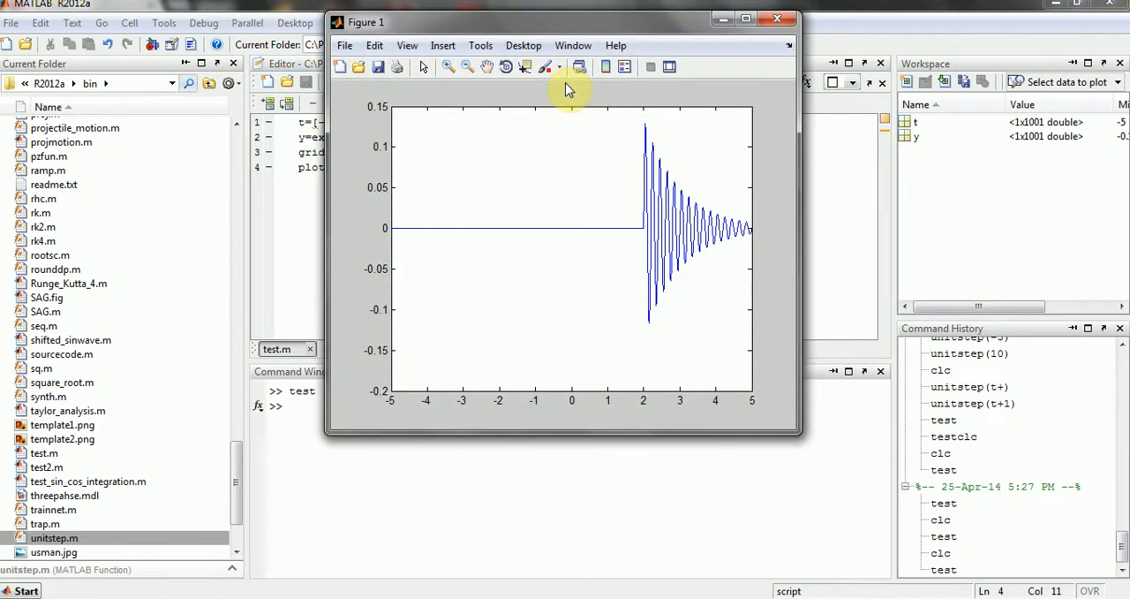
# Maximize Figure 1 to inspect the signal staying at zero until t = 2
pyautogui.click(755, 18)
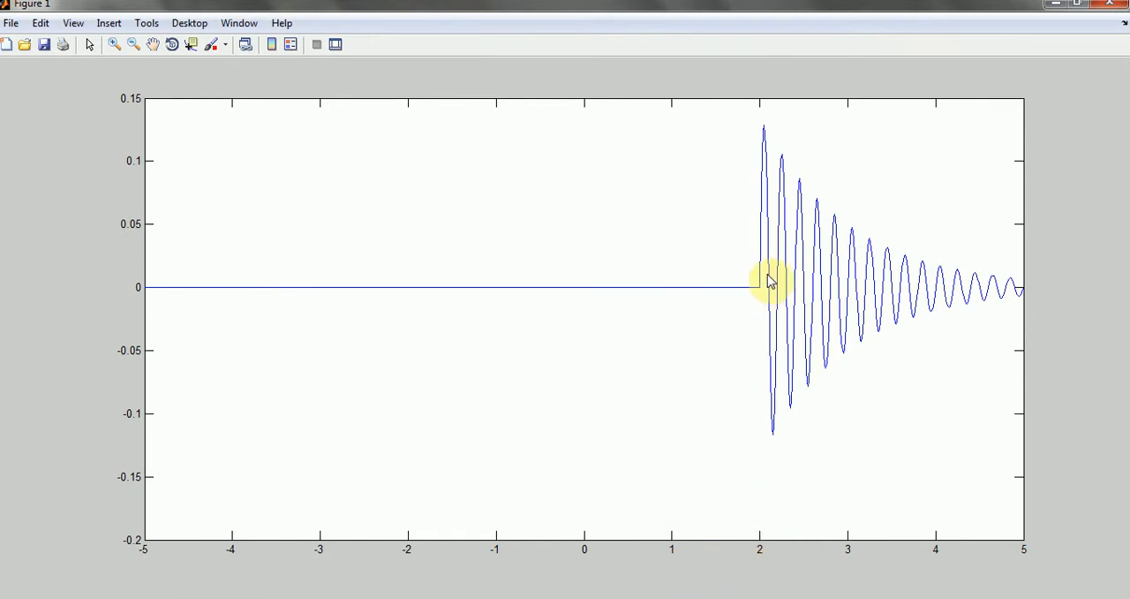
pyautogui.moveTo(947, 140)
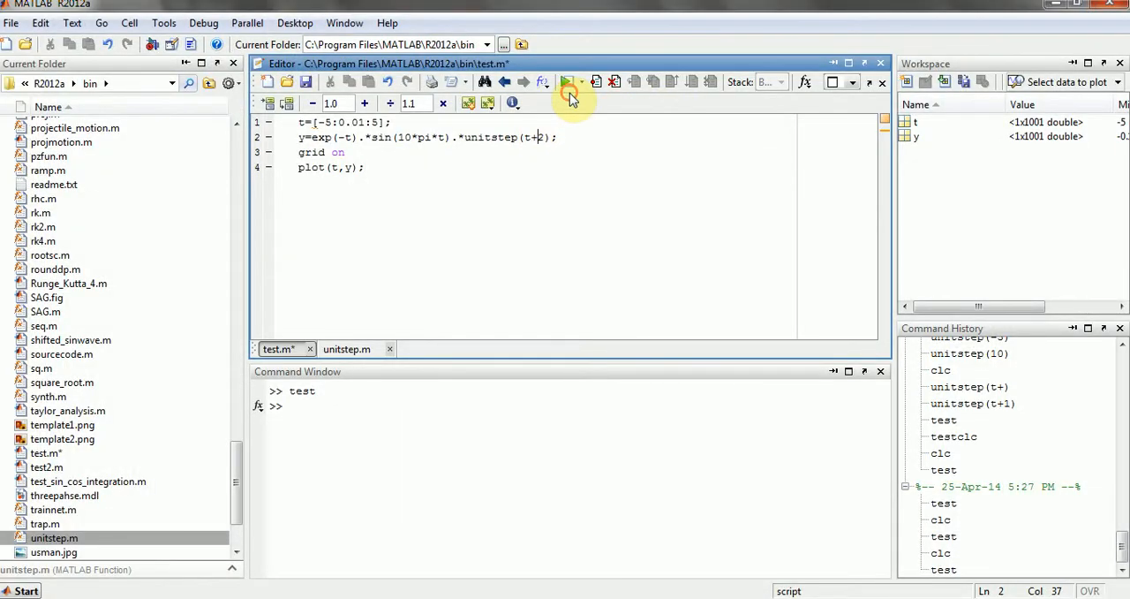
# Run the edited test.m and maximize the new figure showing the sinusoid starting at t = -2
pyautogui.click(570, 81)
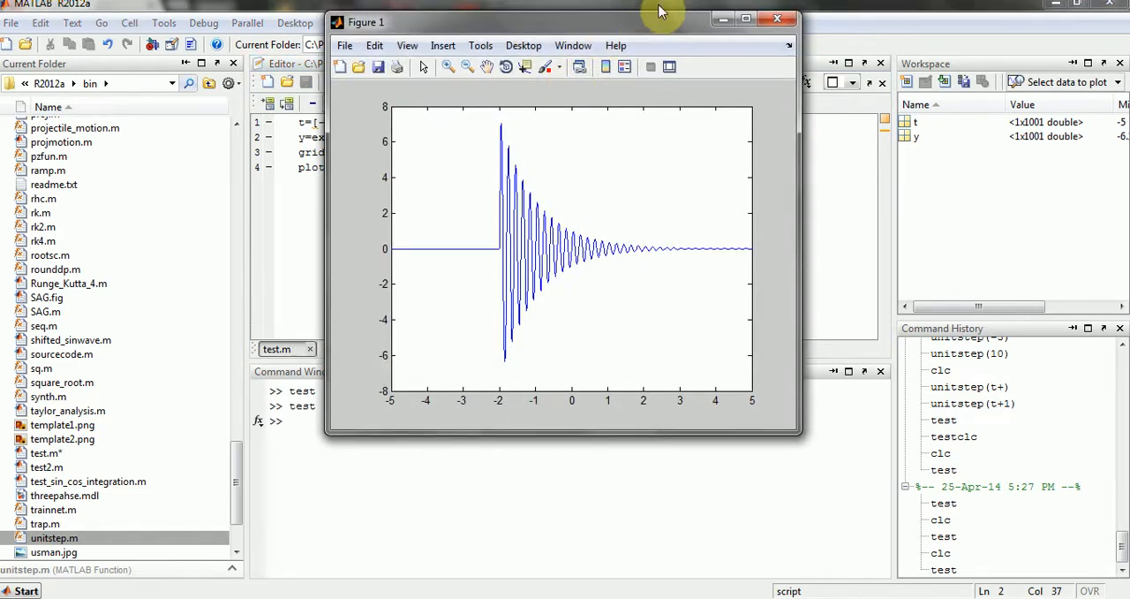
pyautogui.click(745, 18)
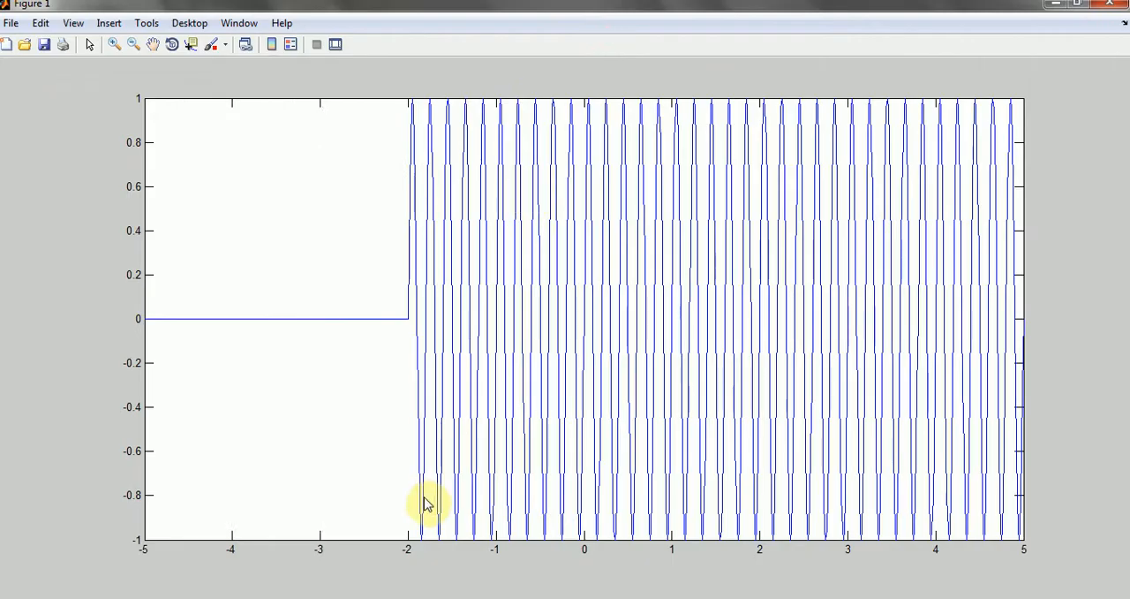
pyautogui.moveTo(430, 318)
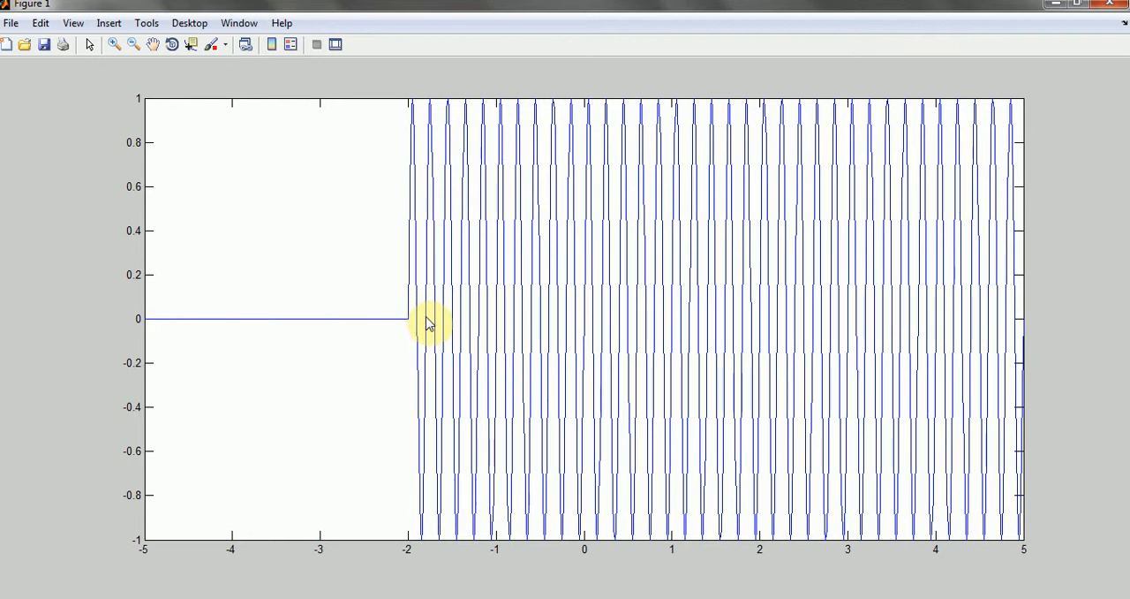
pyautogui.moveTo(417, 178)
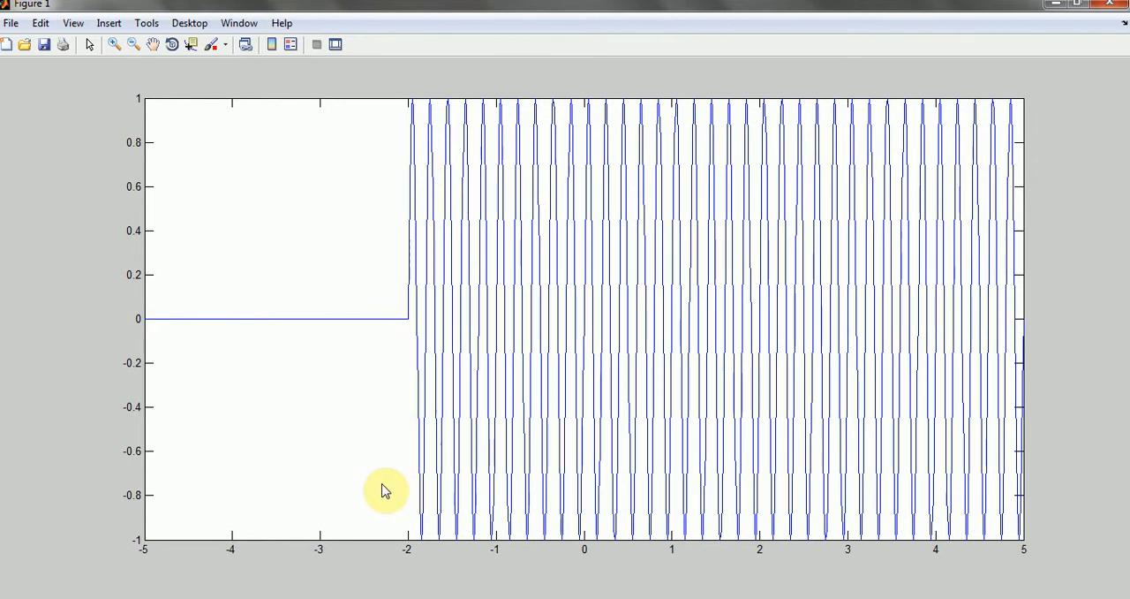
pyautogui.moveTo(411, 548)
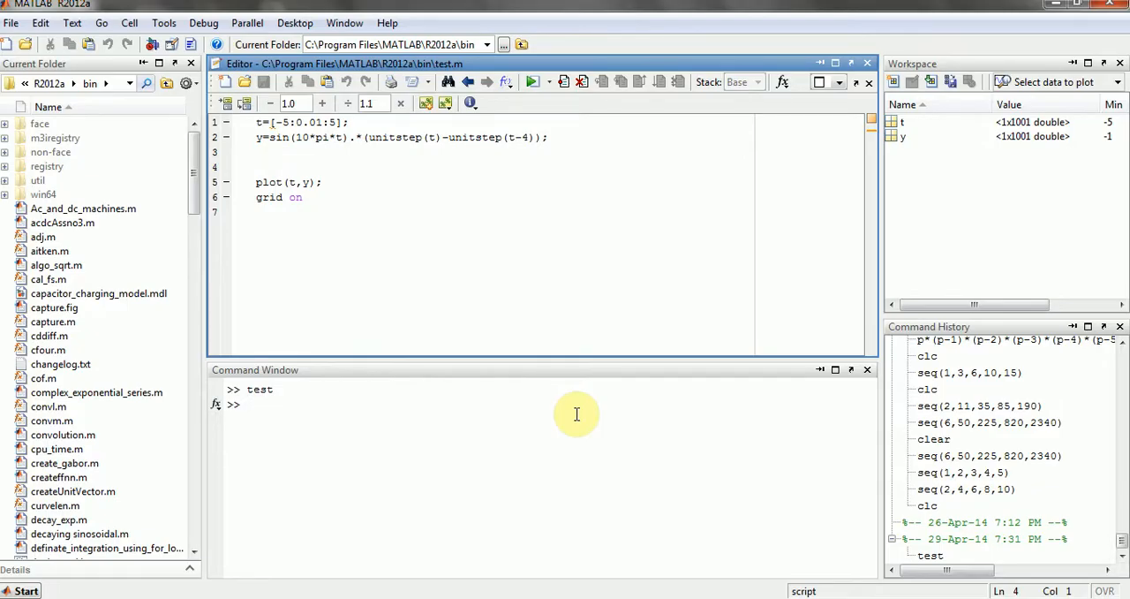
# Maximize Figure 1 to inspect the gridded sin(10πt) gated between t = 0 and 4
pyautogui.moveTo(351, 137); pyautogui.dragTo(548, 137)
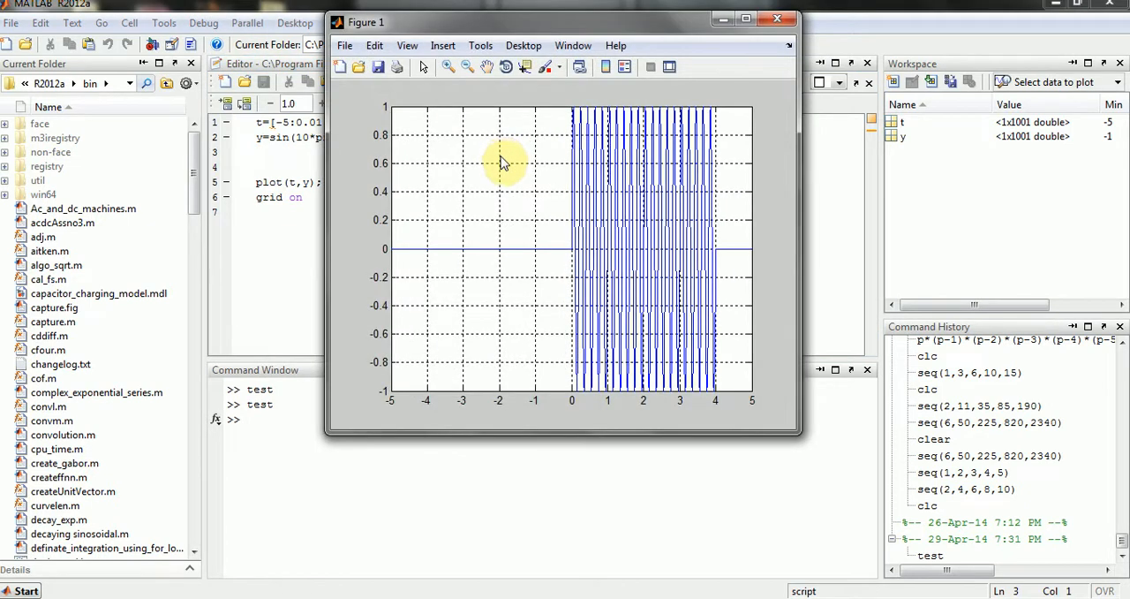
pyautogui.click(741, 17)
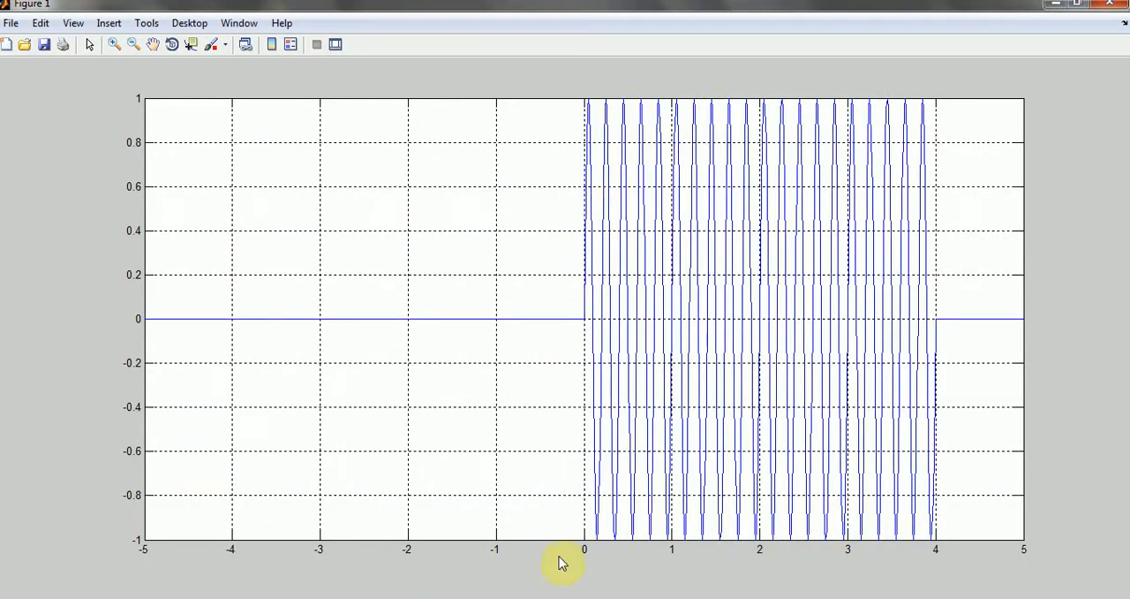
pyautogui.moveTo(589, 552)
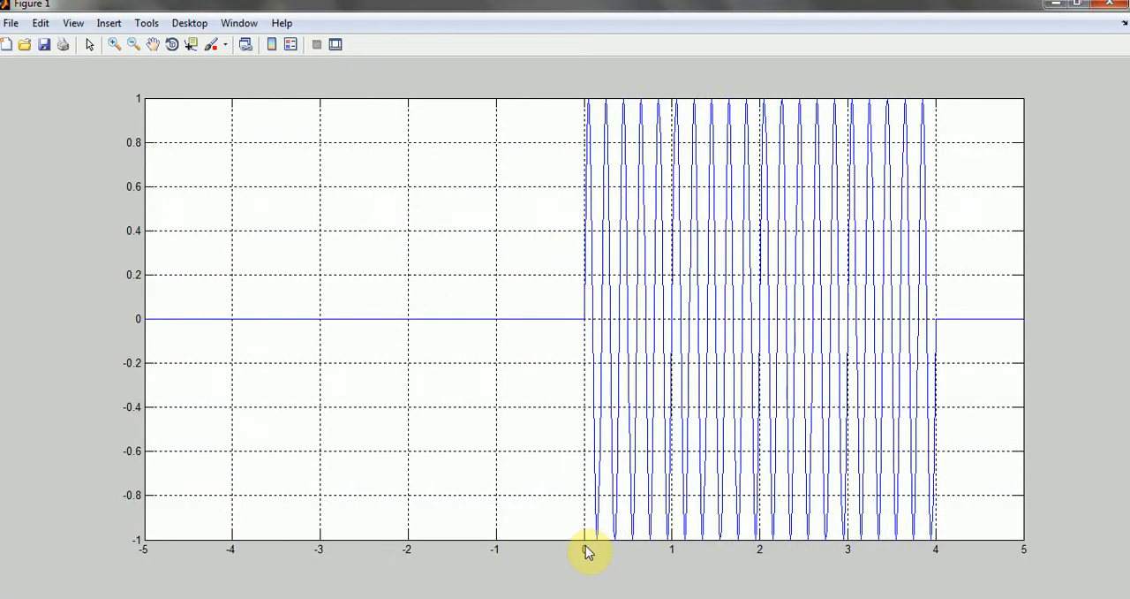